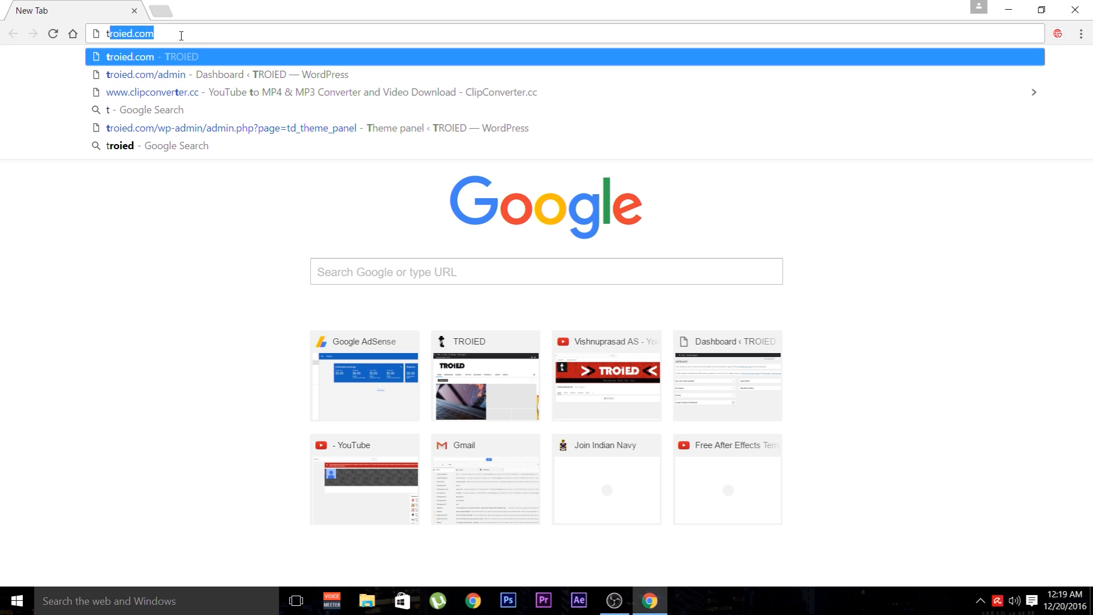
Step: Load the troied.com WordPress admin dashboard from the address-bar suggestion
left_click(145, 74)
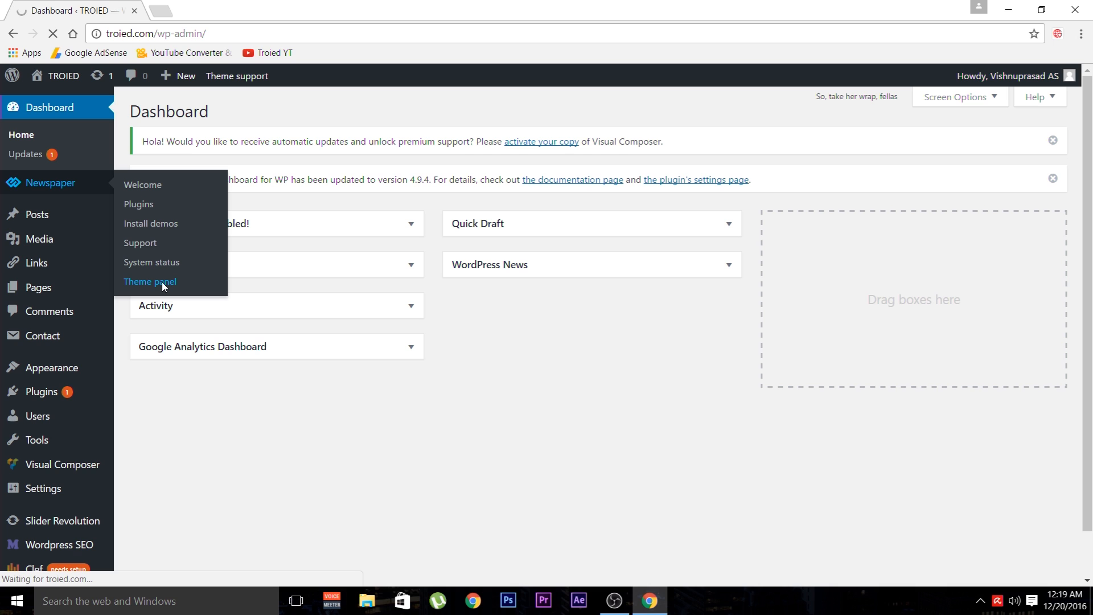
Step: Expand the Header ad settings under the Newspaper theme panel's Ads section, then start a new tab
left_click(149, 282)
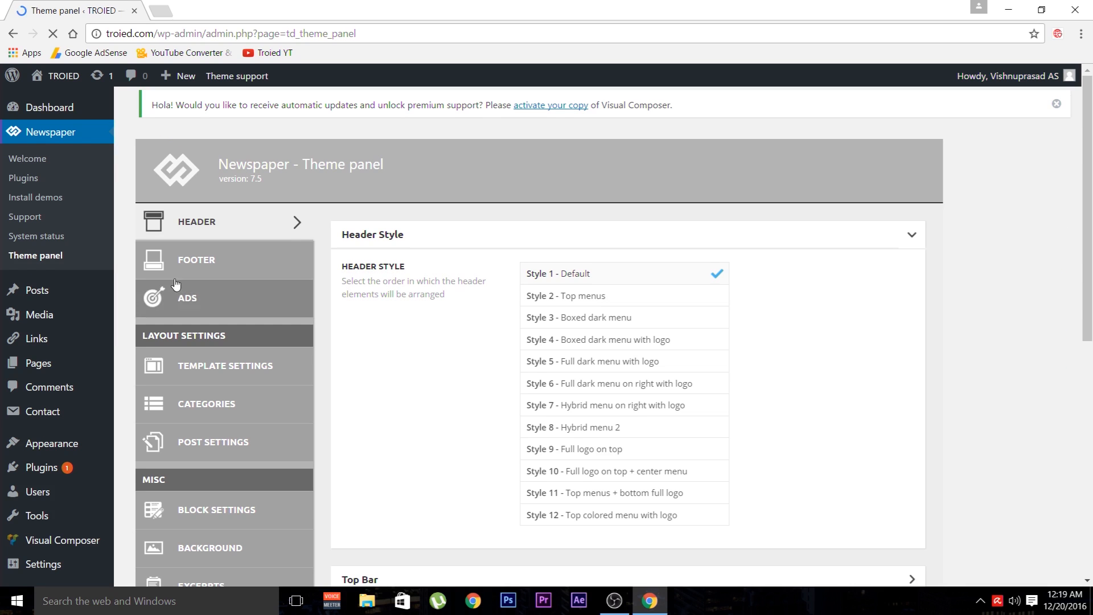
mouse_move(228, 321)
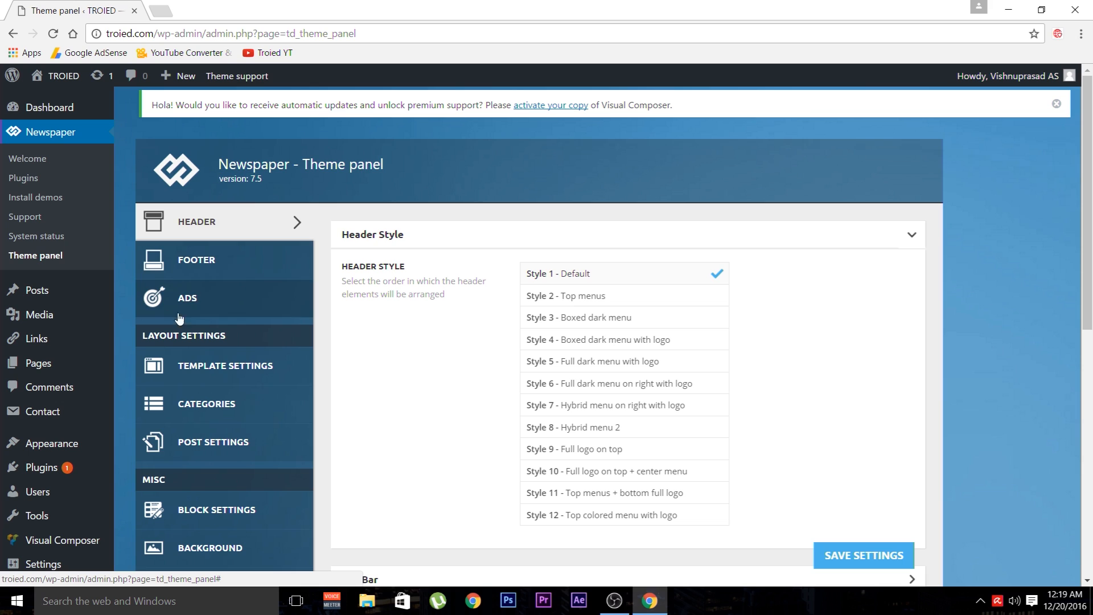
left_click(186, 298)
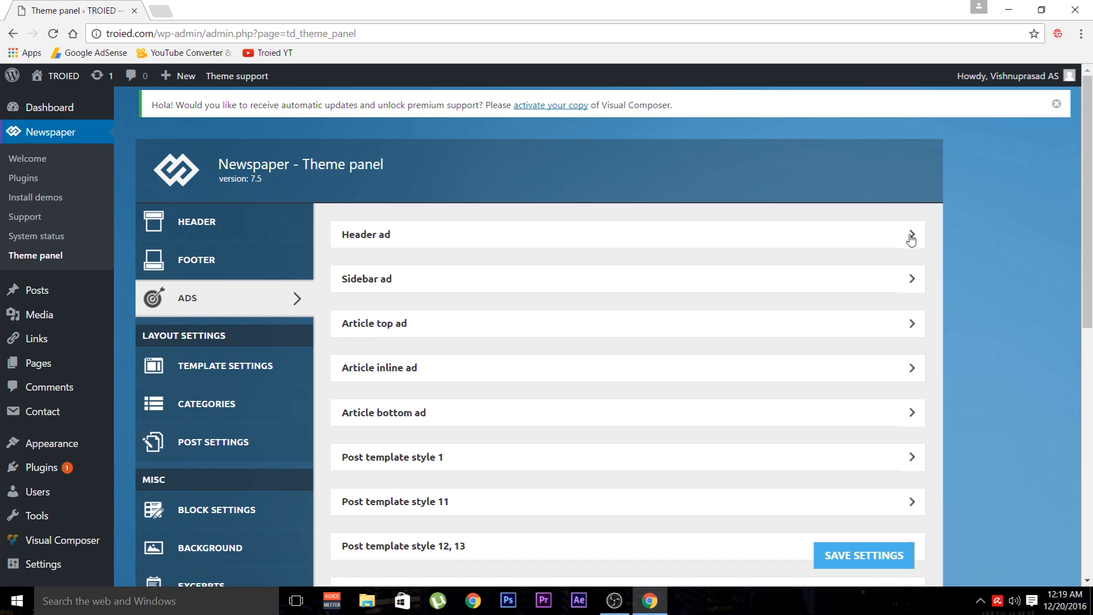
left_click(910, 234)
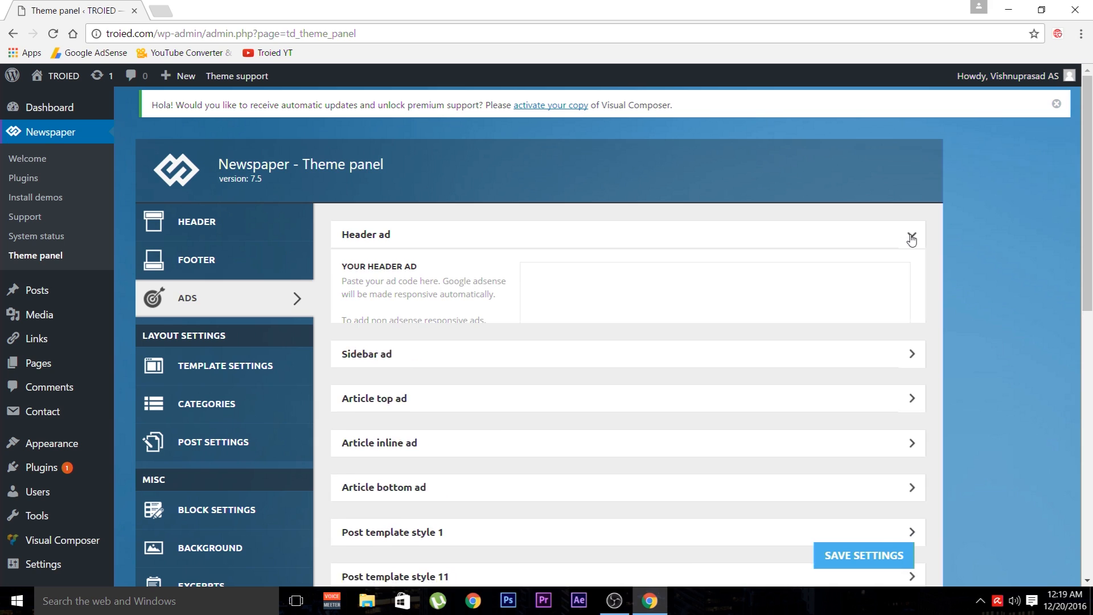
left_click(910, 234)
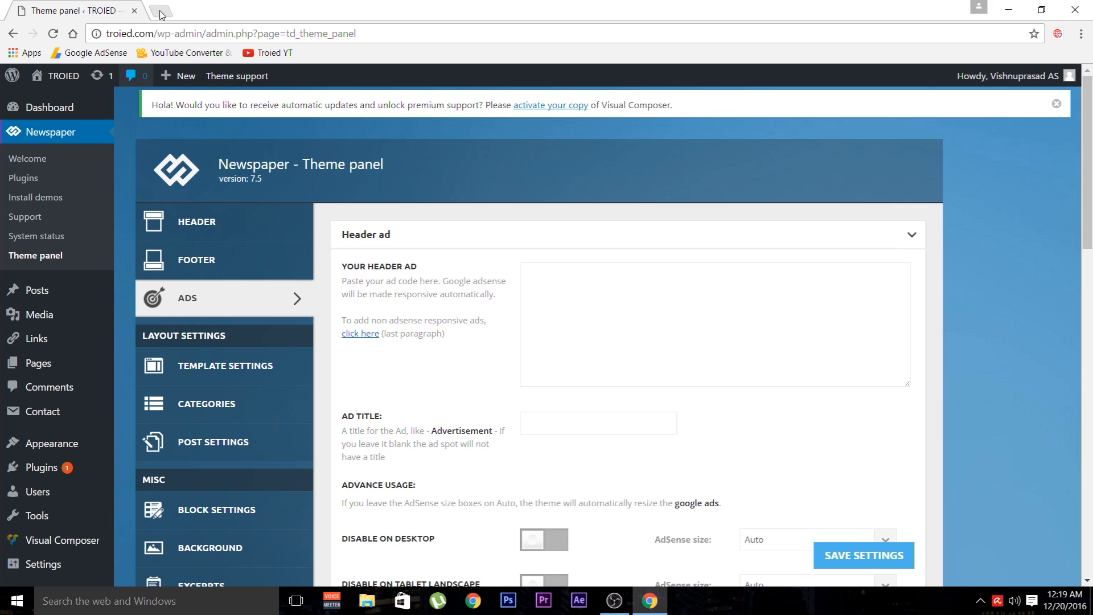
left_click(160, 10)
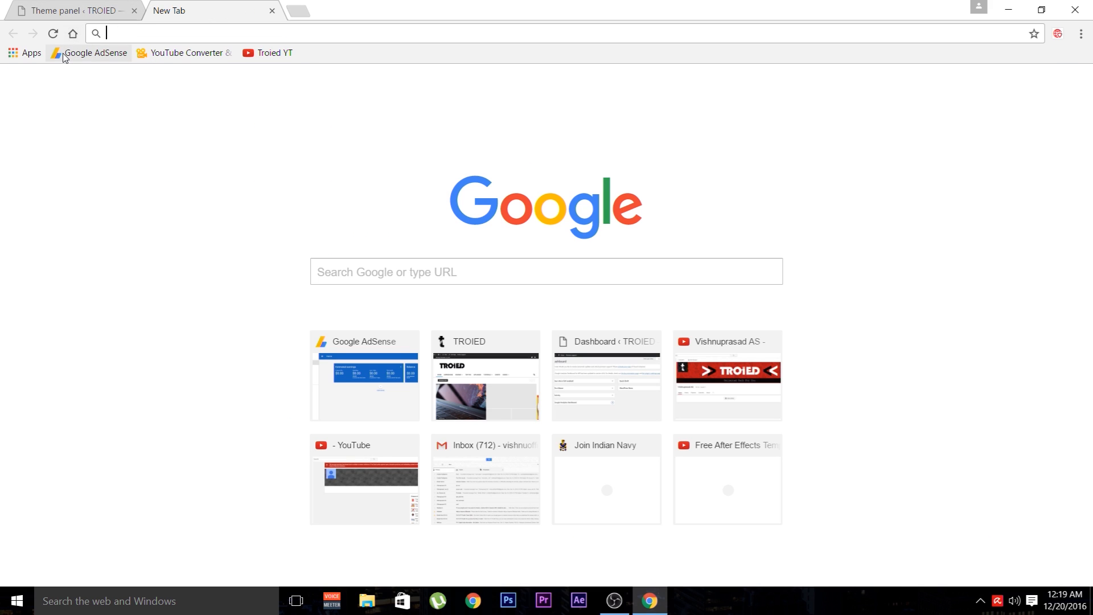
Step: Copy the site connection code from AdSense My ads > Other products, back to the Theme panel
left_click(94, 53)
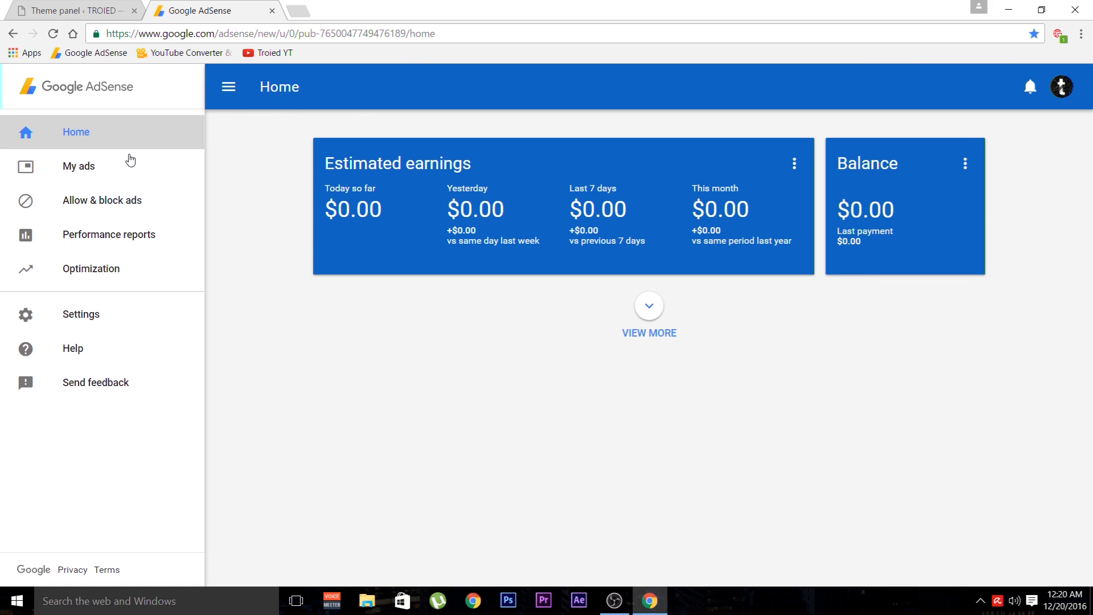
left_click(78, 165)
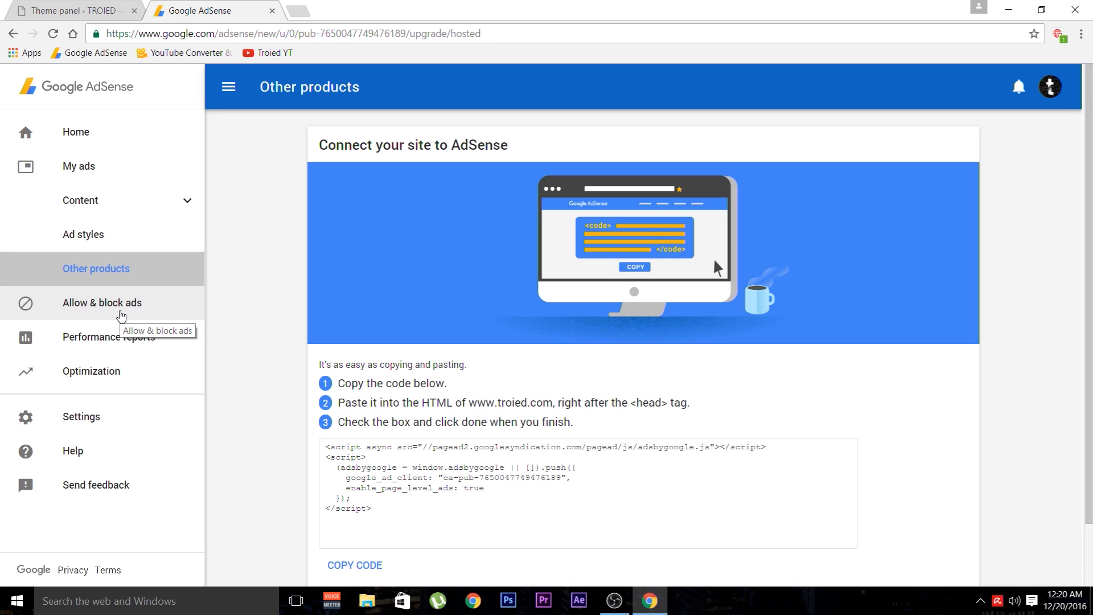
scroll("down", 3)
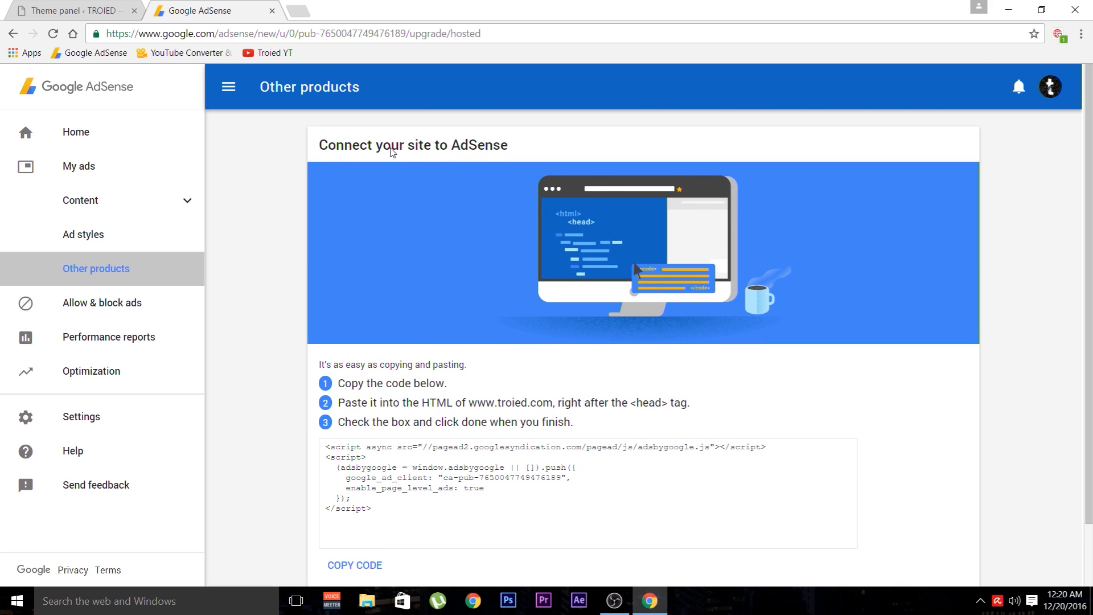
scroll("down", 3)
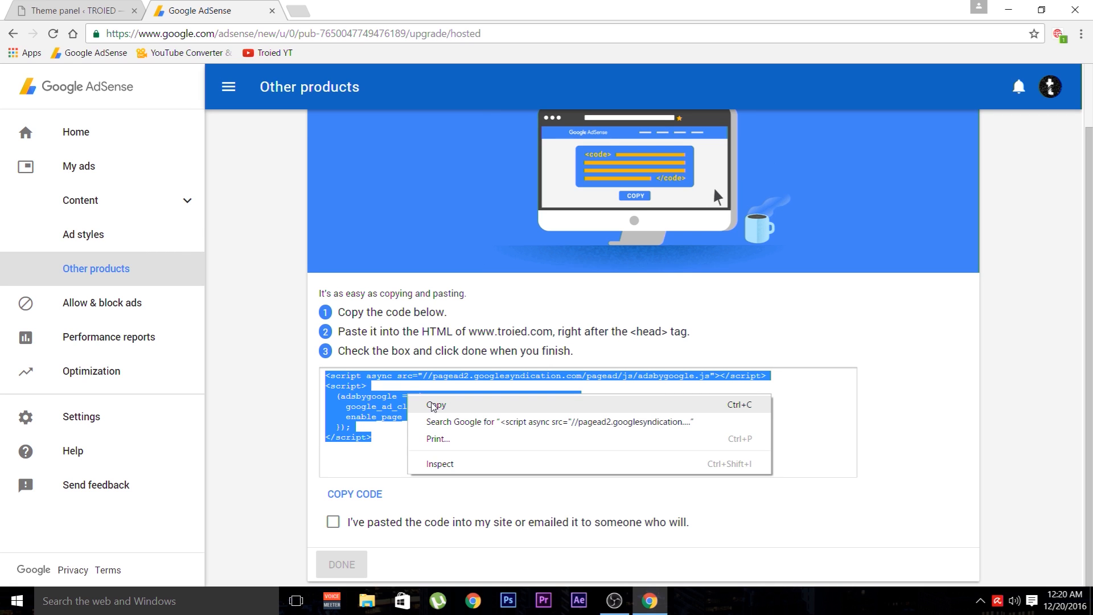
left_click(436, 405)
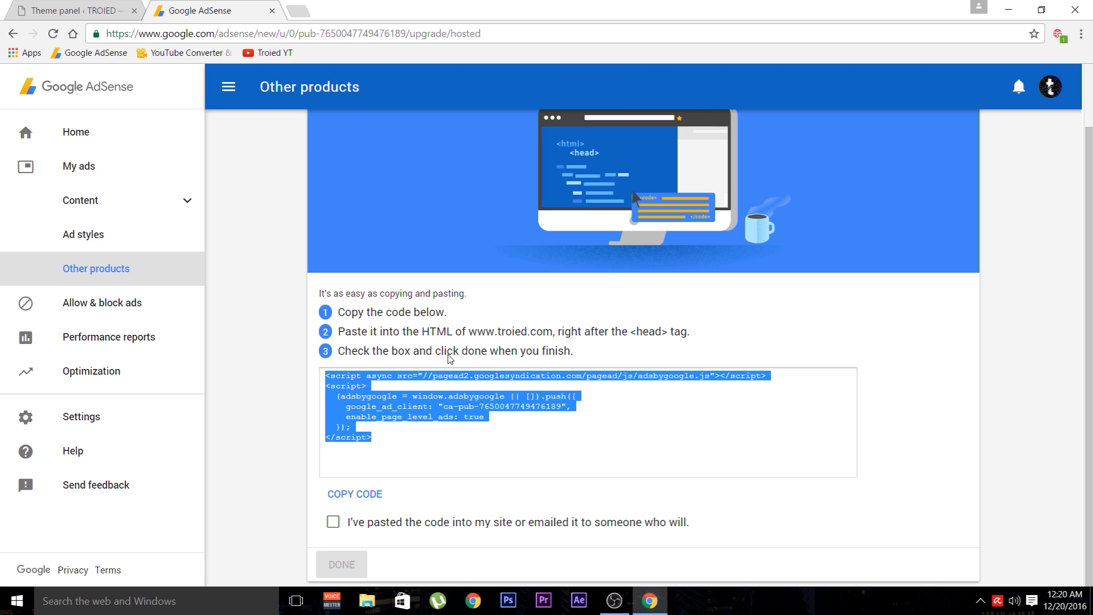
mouse_move(133, 5)
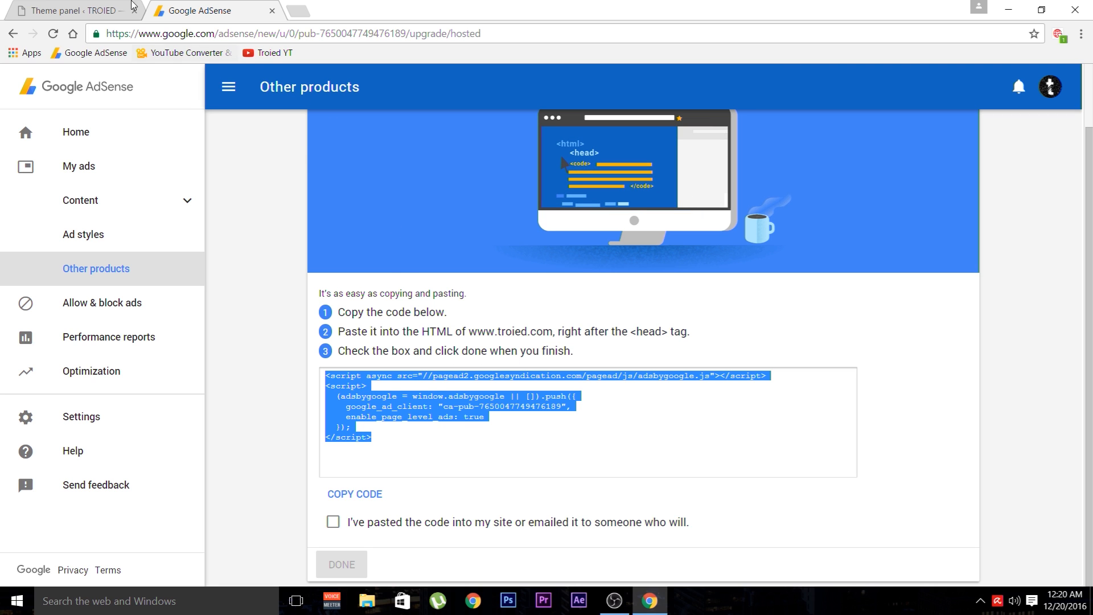
left_click(70, 11)
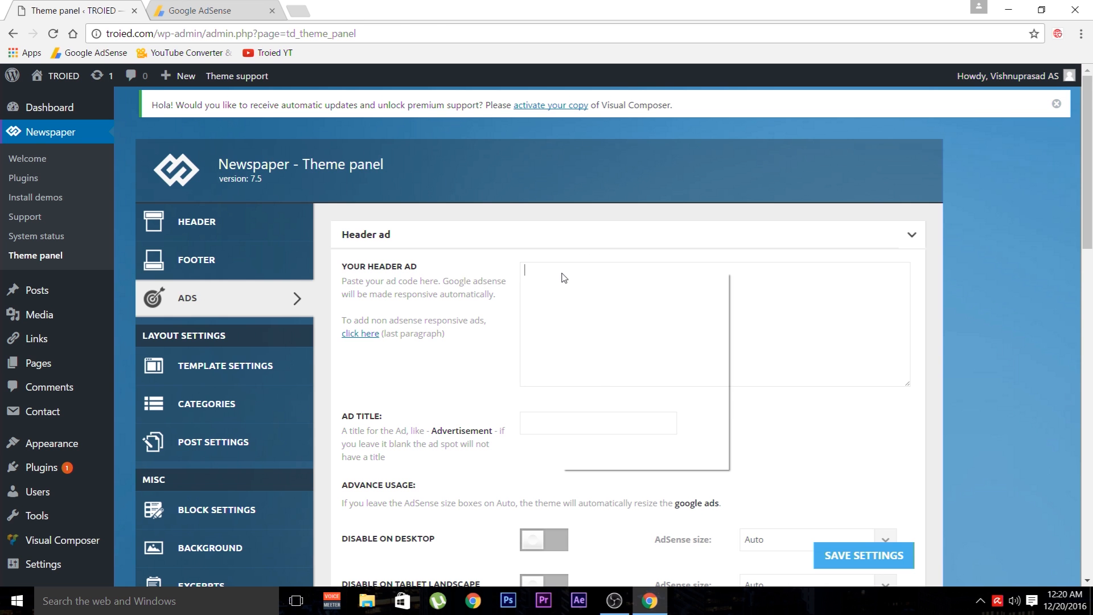
Step: Paste the adsbygoogle.js AdSense script into the Newspaper YOUR HEADER AD box
type("<script async src=\"//pagead2.googlesyndication.com/pagead/js/adsbygoogle.js\"></script>")
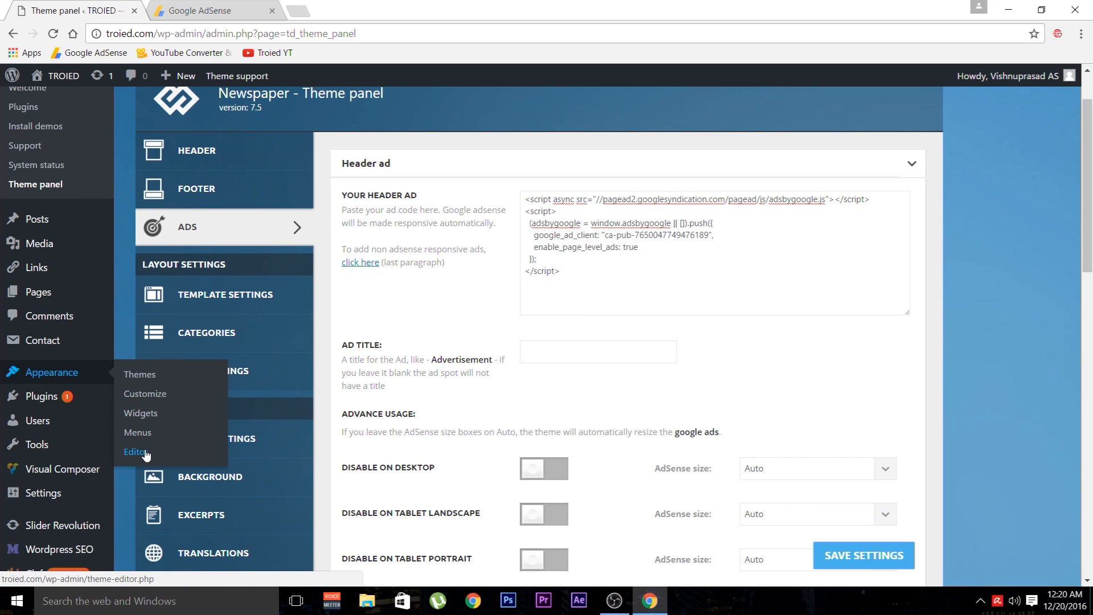
left_click(136, 451)
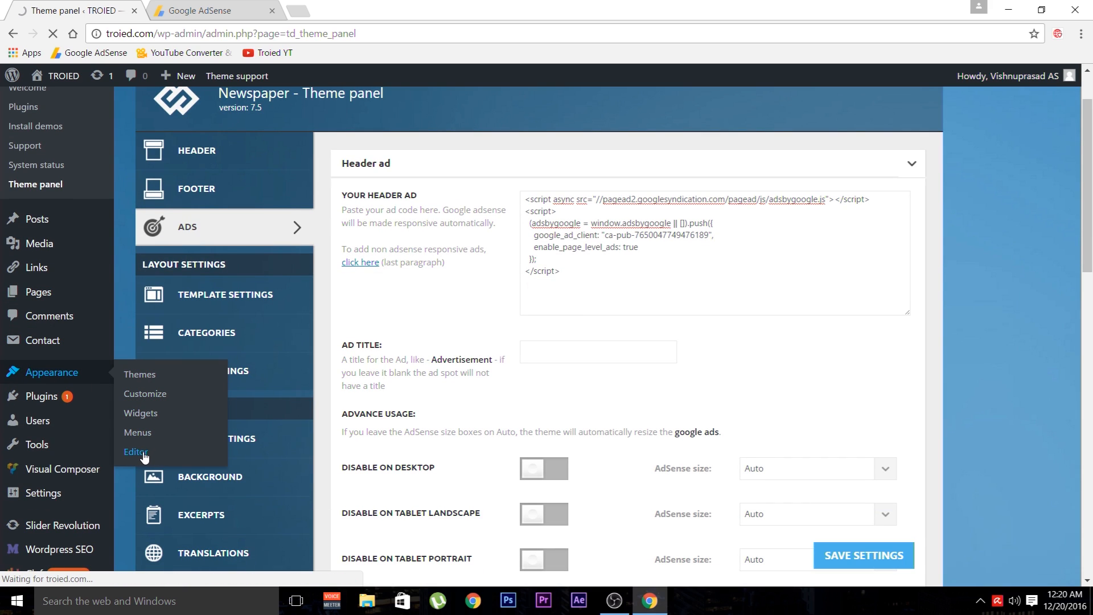
Step: Open the Theme Header (header.php) file in the Appearance theme editor
left_click(136, 452)
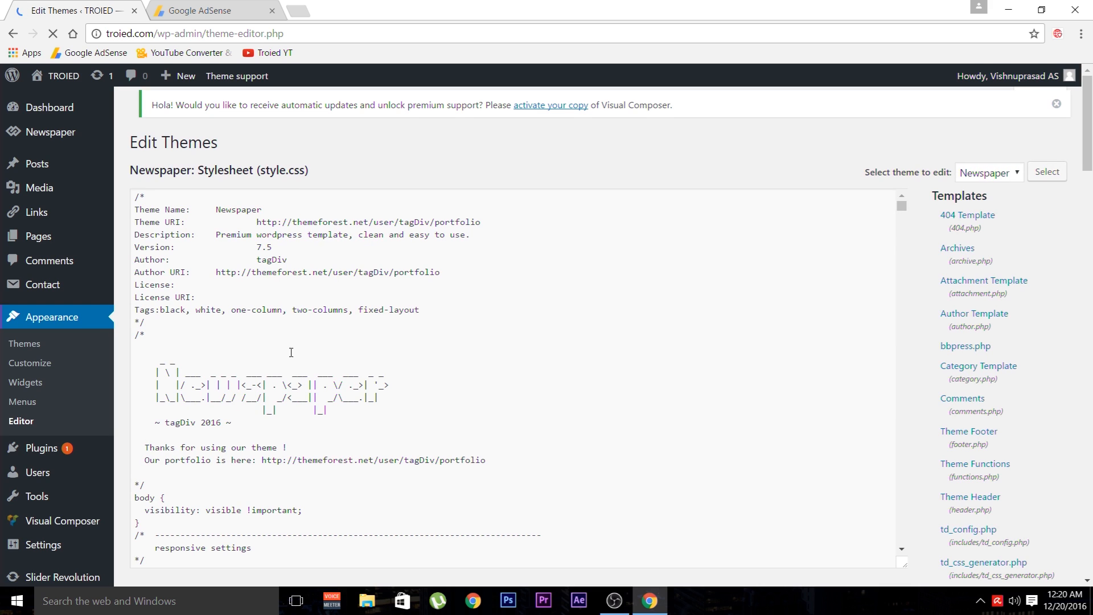
mouse_move(984, 285)
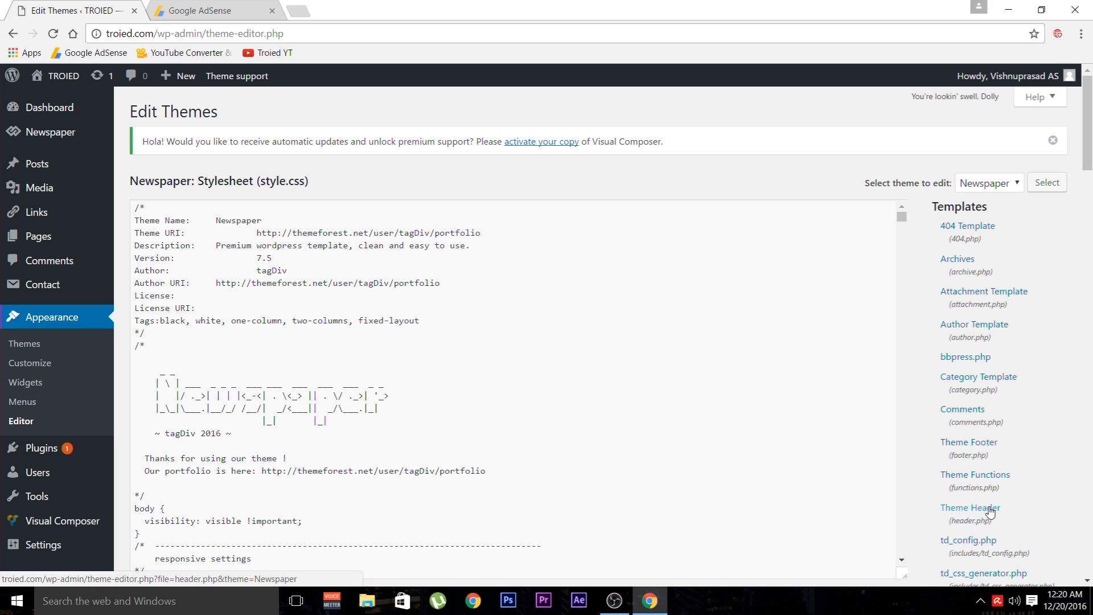
left_click(969, 506)
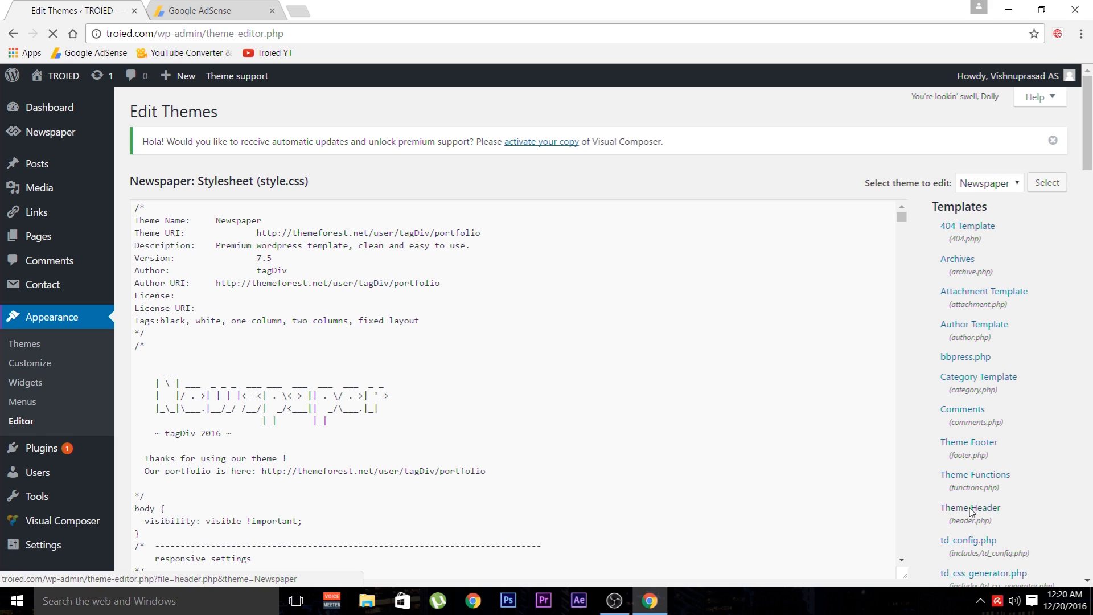
left_click(969, 507)
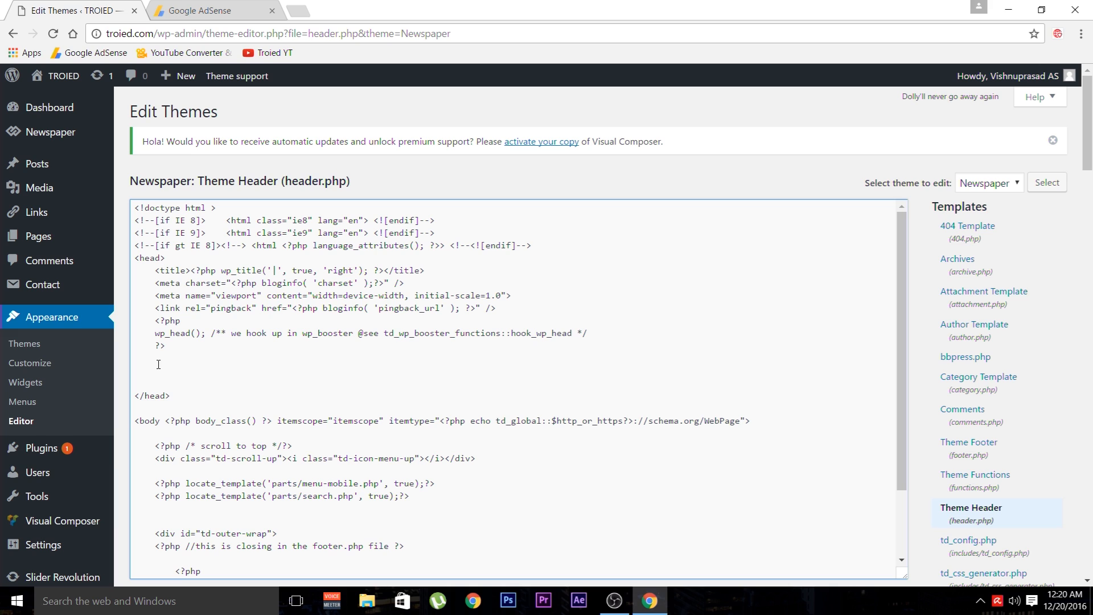
Step: Paste the AdSense script just before </head> and save header.php with Update File
right_click(158, 364)
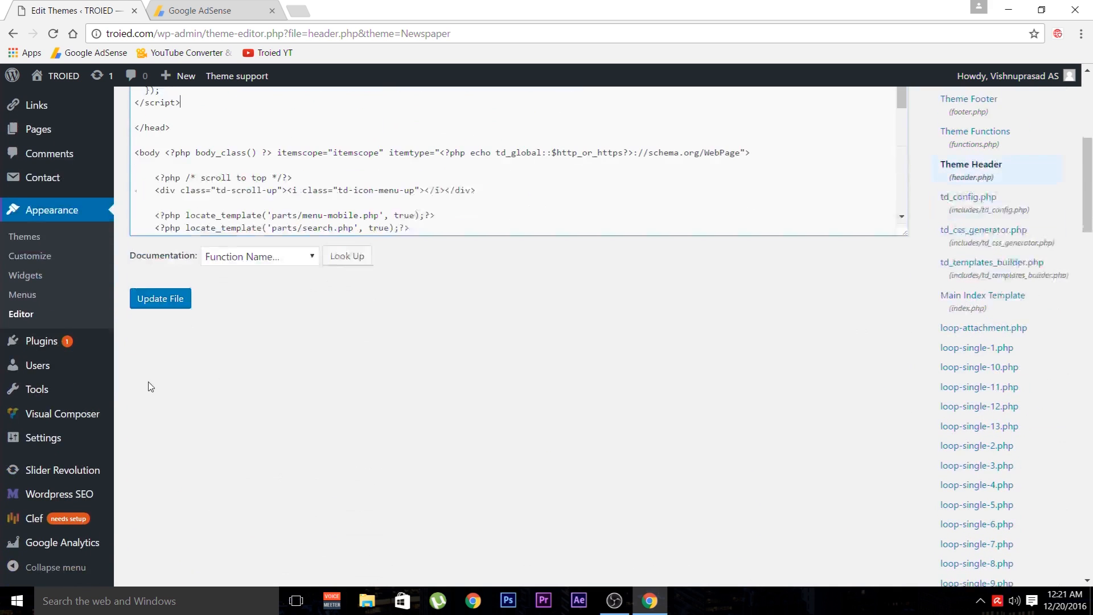
left_click(160, 298)
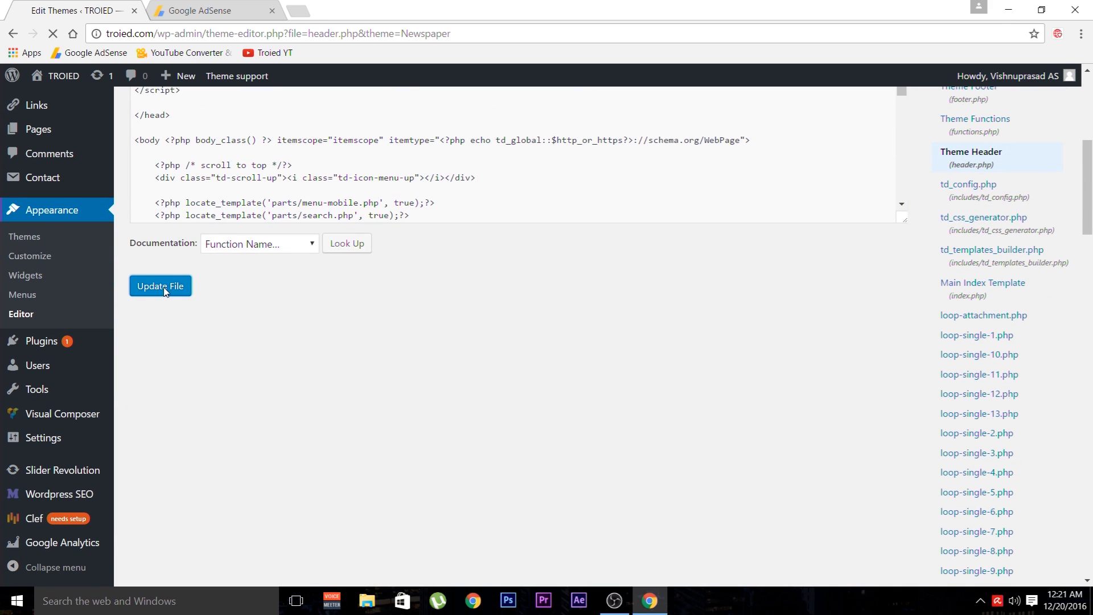
left_click(159, 286)
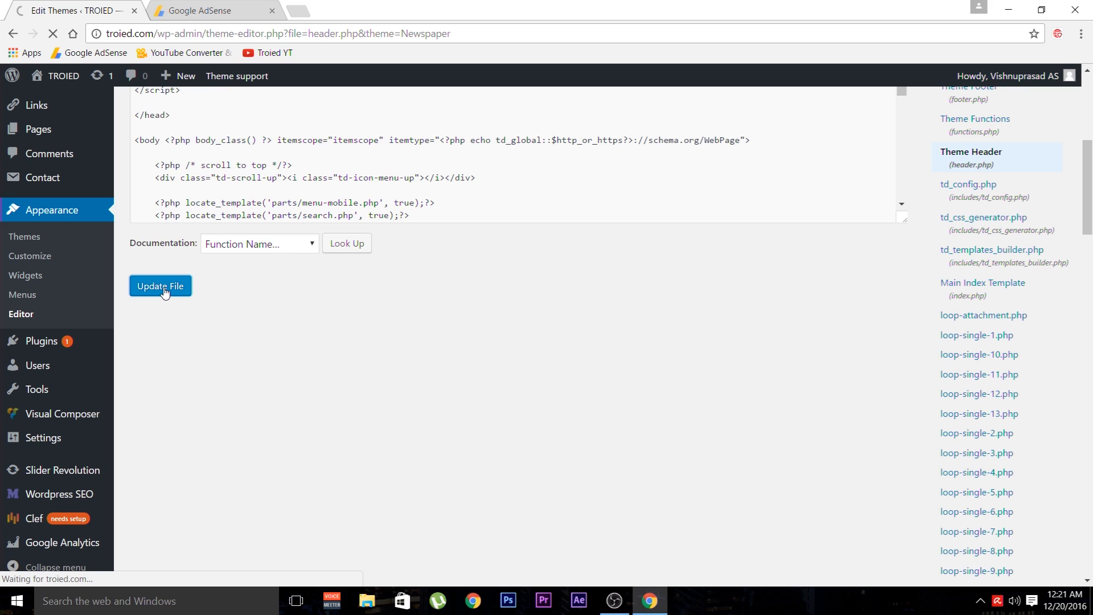
left_click(160, 286)
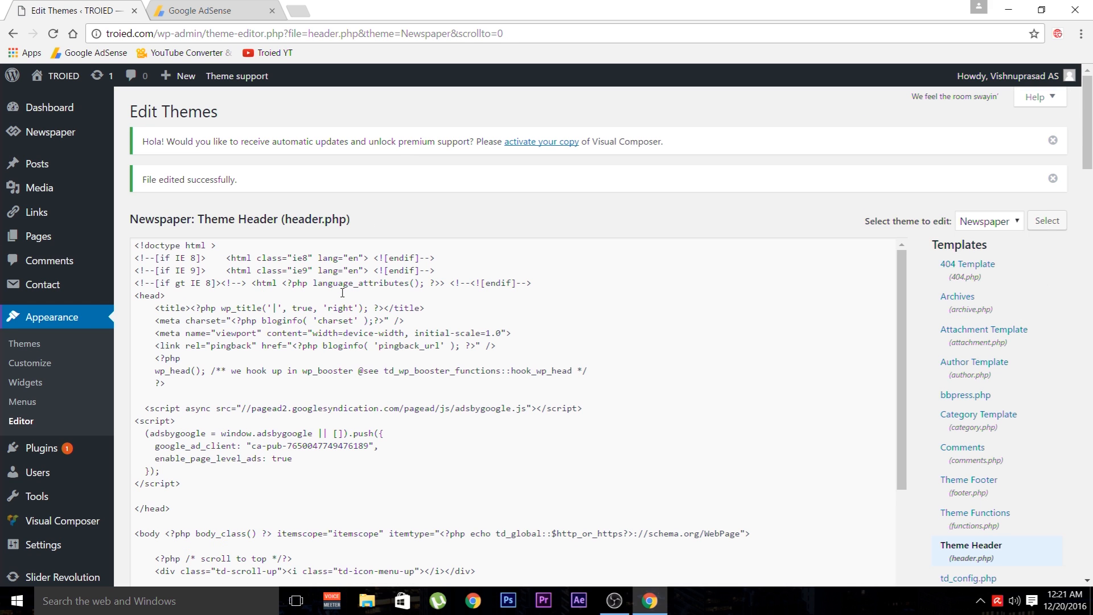
Step: On the AdSense tab, tick "I've pasted the code into my site"
left_click(184, 75)
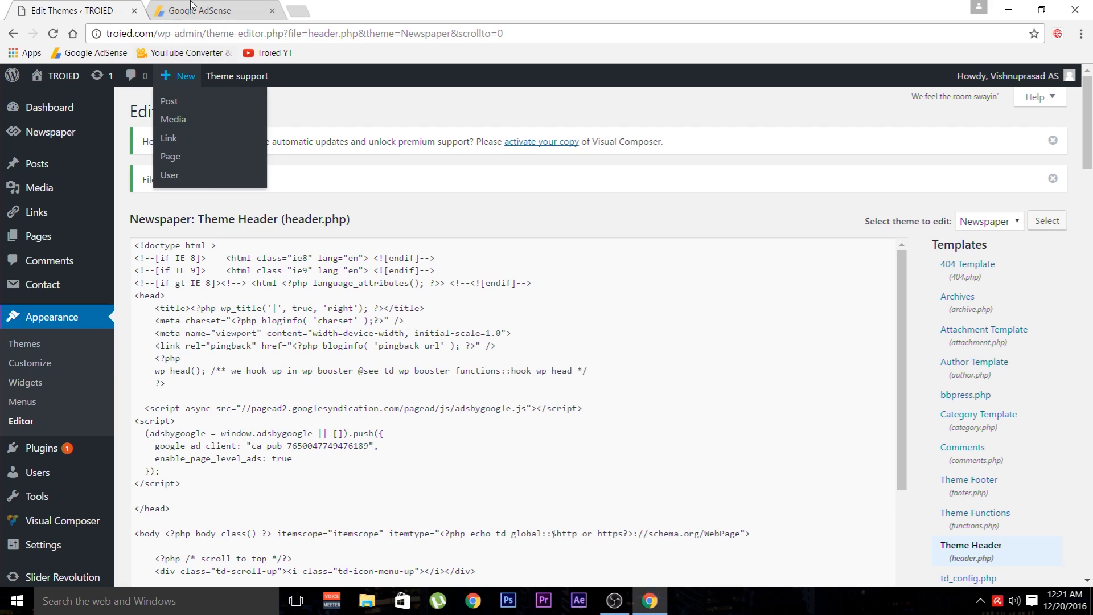
left_click(209, 11)
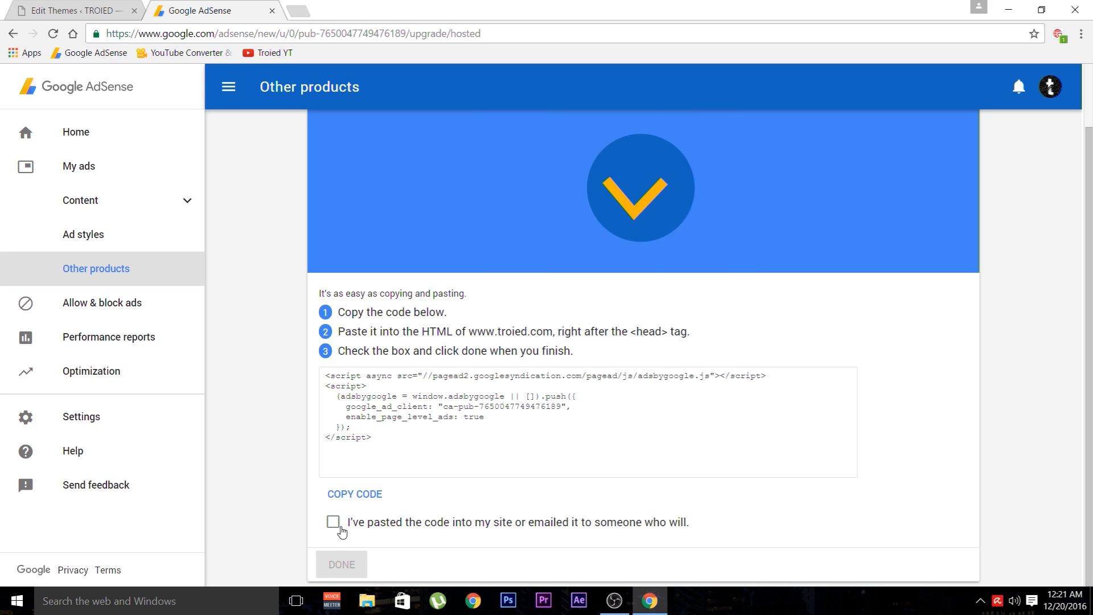
left_click(333, 522)
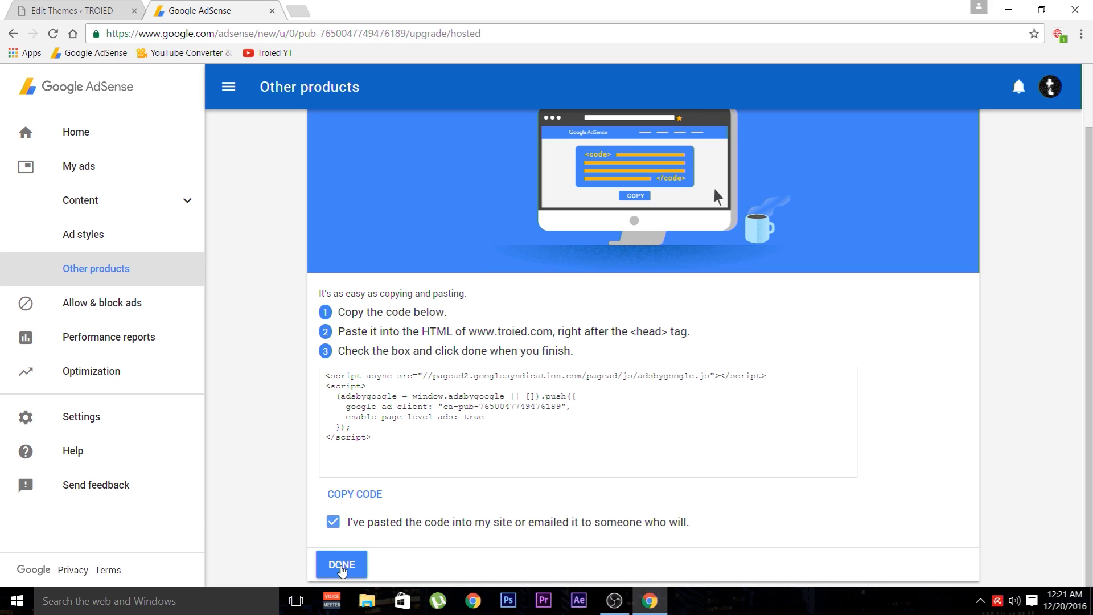